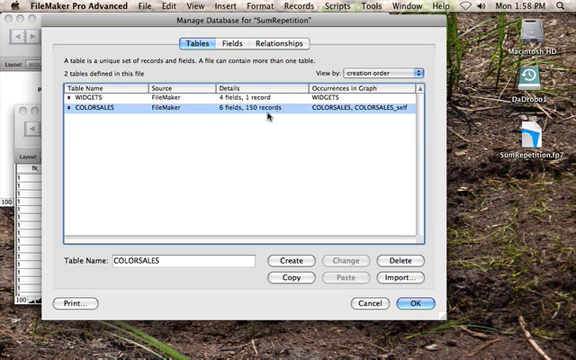
Return to the Widget layout in Browse mode showing List and List DeDup fields.
click(100, 96)
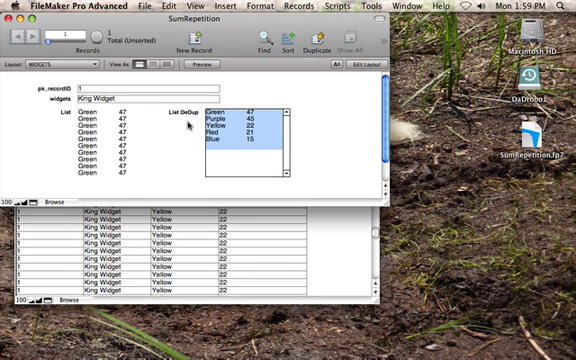
mouse_move(240, 178)
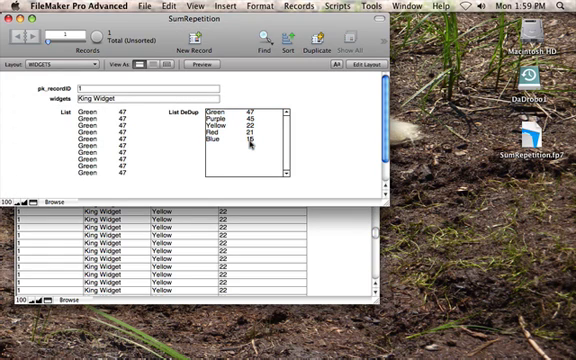
mouse_move(170, 156)
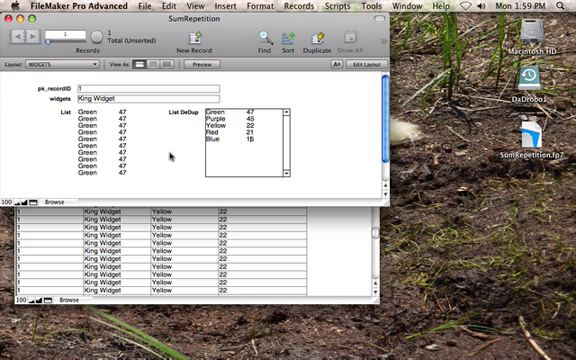
Review WIDGETS and COLORSALES field definitions, then view the COLORSALES self-join relationship graph.
click(364, 72)
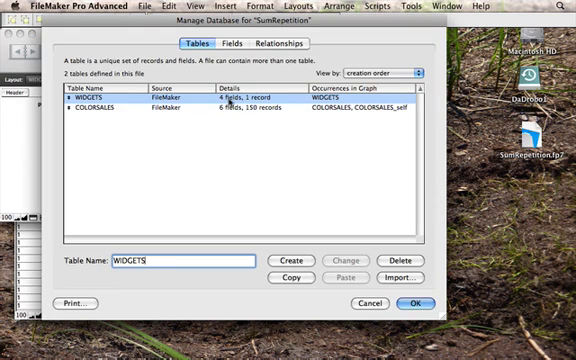
click(236, 40)
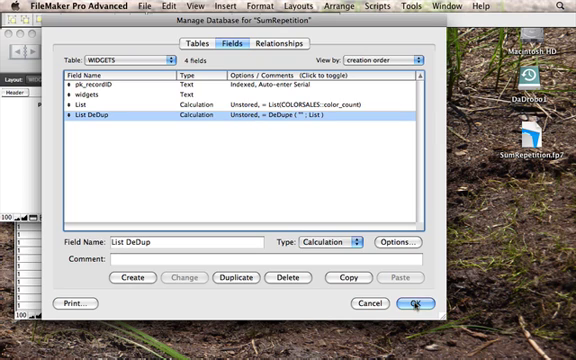
click(408, 302)
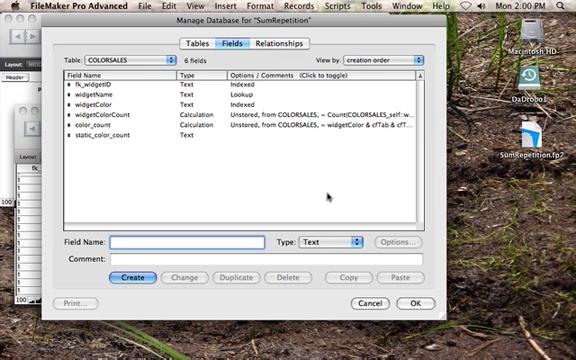
mouse_move(332, 194)
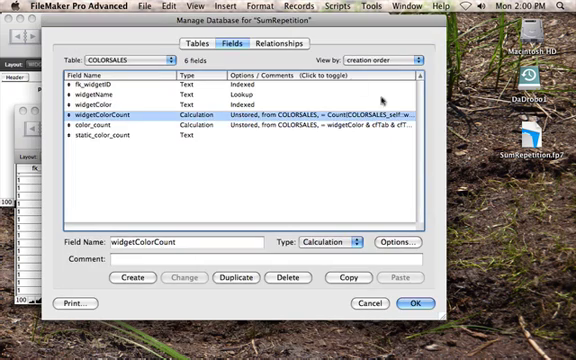
click(292, 40)
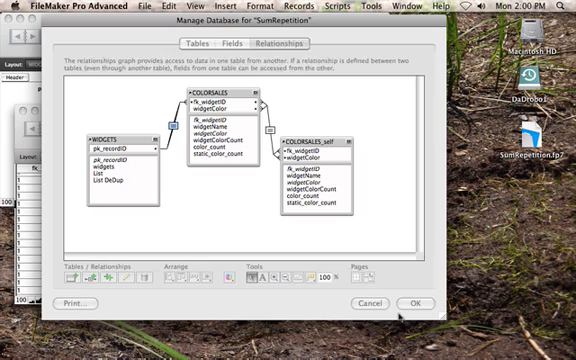
Return from the relationship graph to the WIDGETS field definitions with List and List DeDup.
click(410, 302)
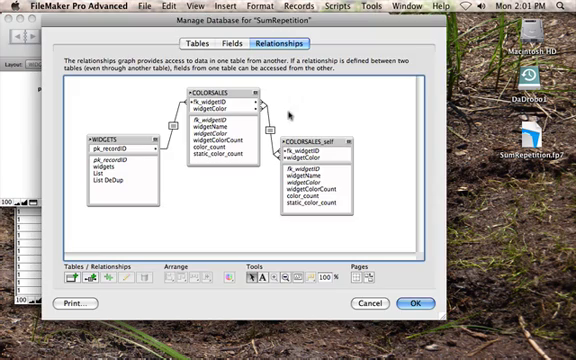
click(228, 40)
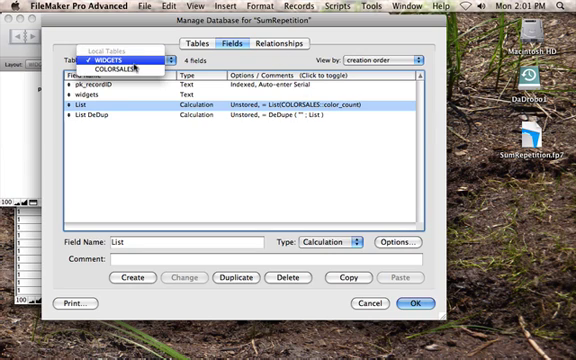
Review COLORSALES' color_count calculation joining each color with its count, then return to the Widget record.
click(108, 68)
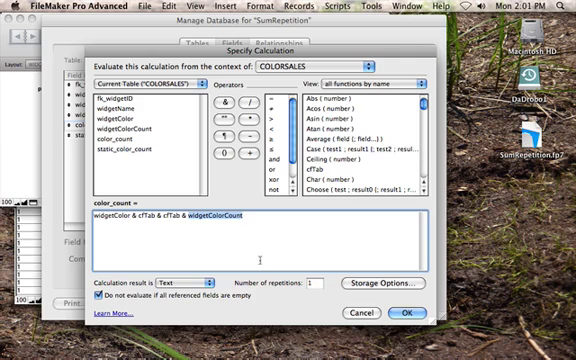
click(408, 312)
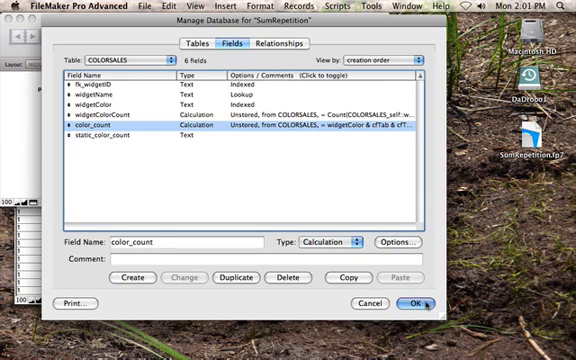
click(414, 304)
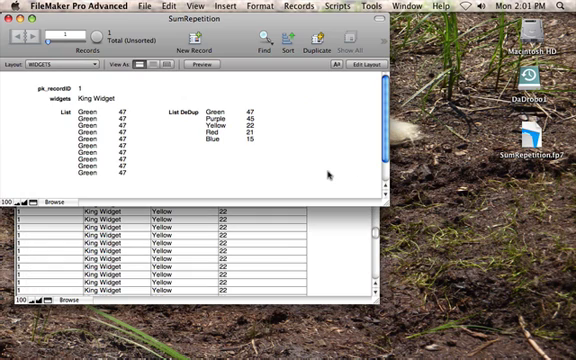